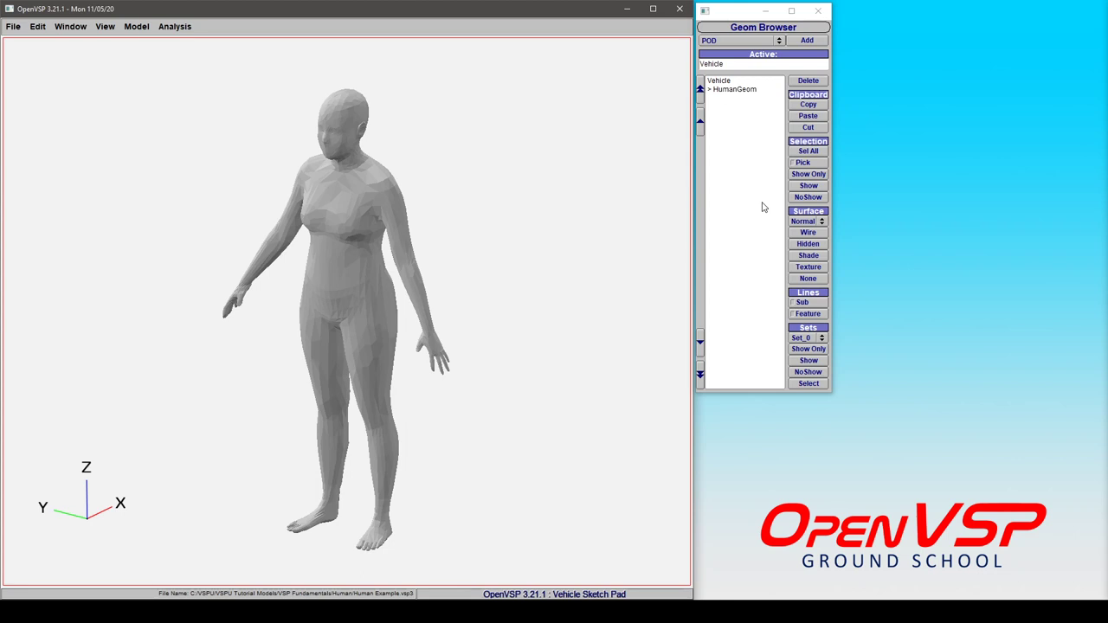
Set the HumanGeom anthropometric length unit to feet (mass in pounds), keeping the figure female
double_click(734, 90)
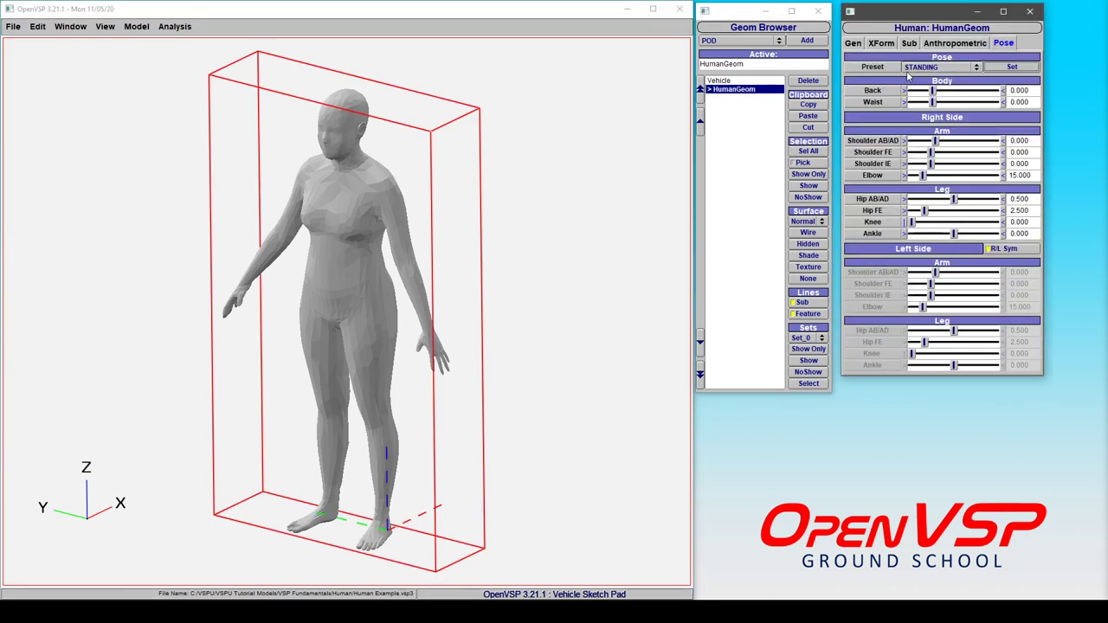
left_click(969, 41)
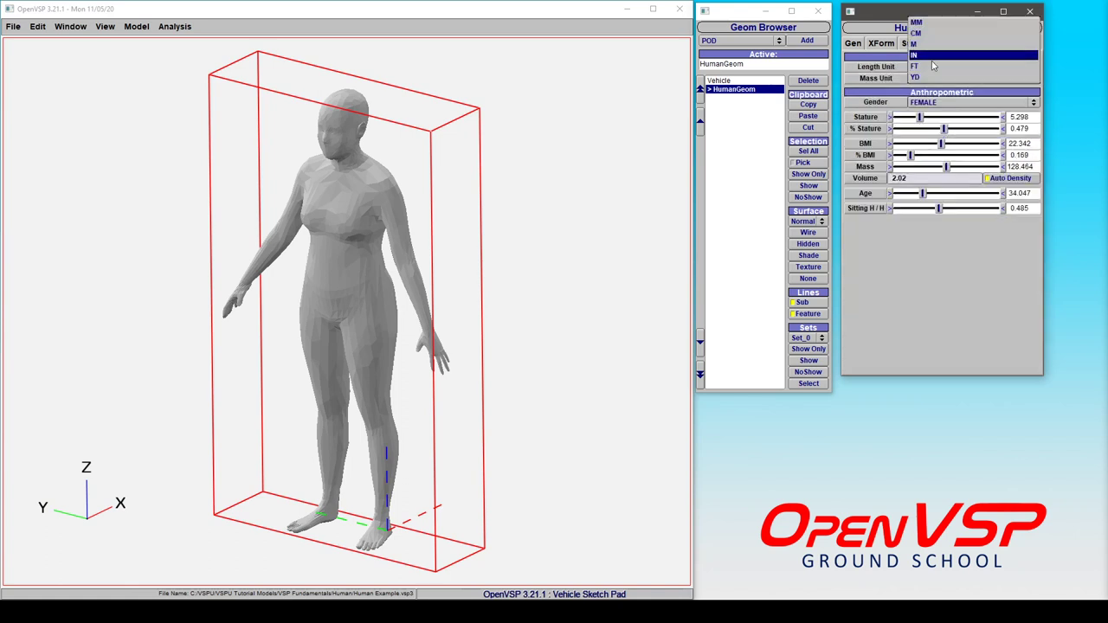
left_click(918, 64)
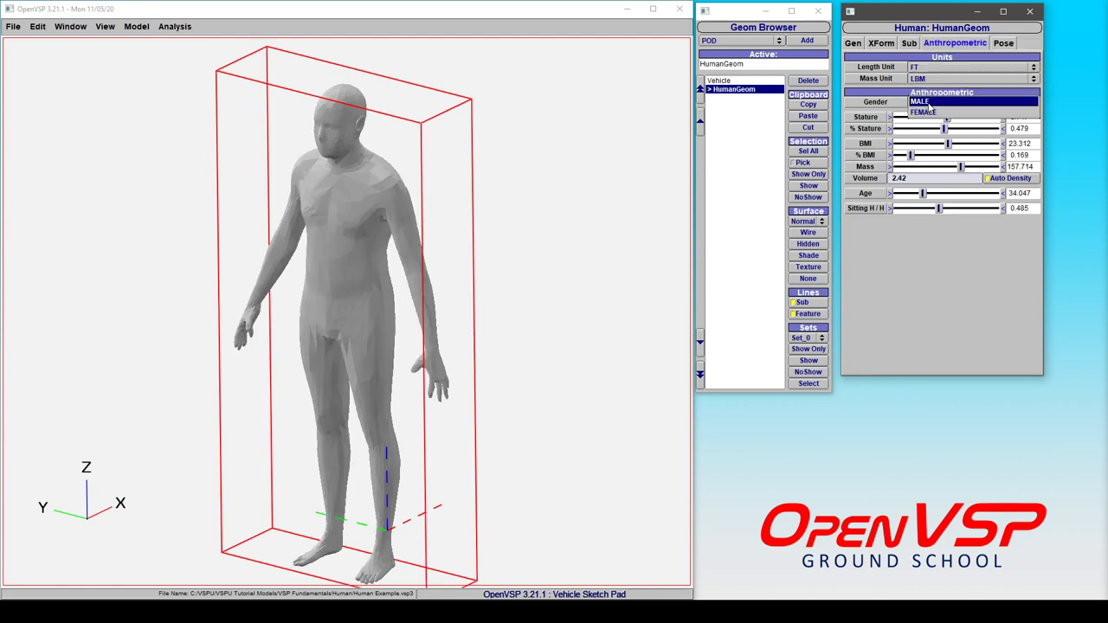
left_click(921, 111)
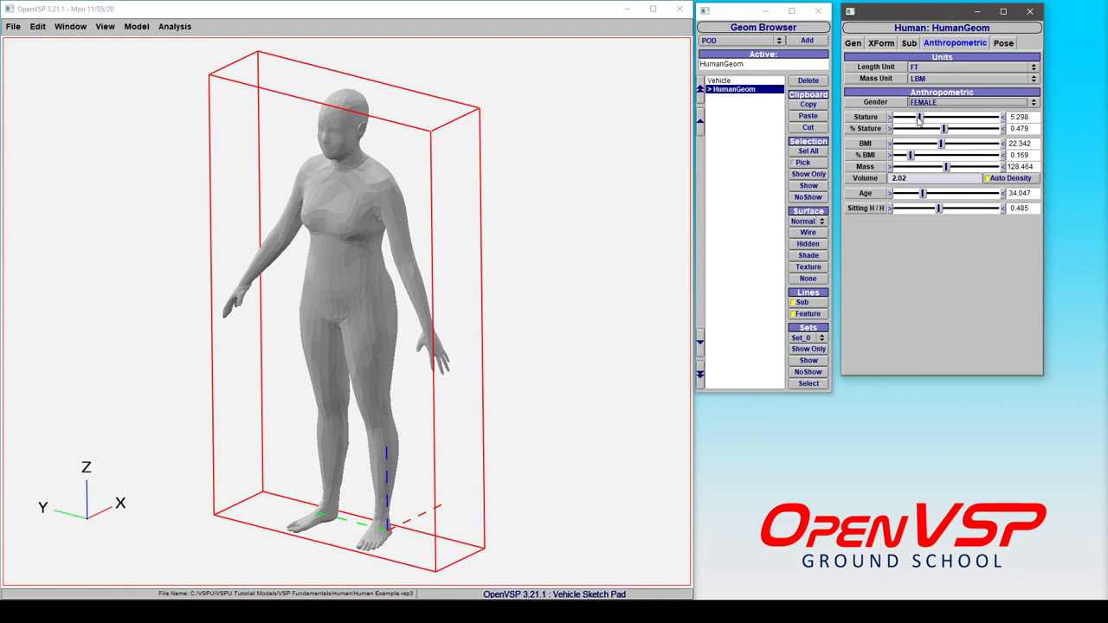
Raise the stature to about 5.95 ft and lower the BMI to about 18.6
left_click_drag(944, 128, 962, 128)
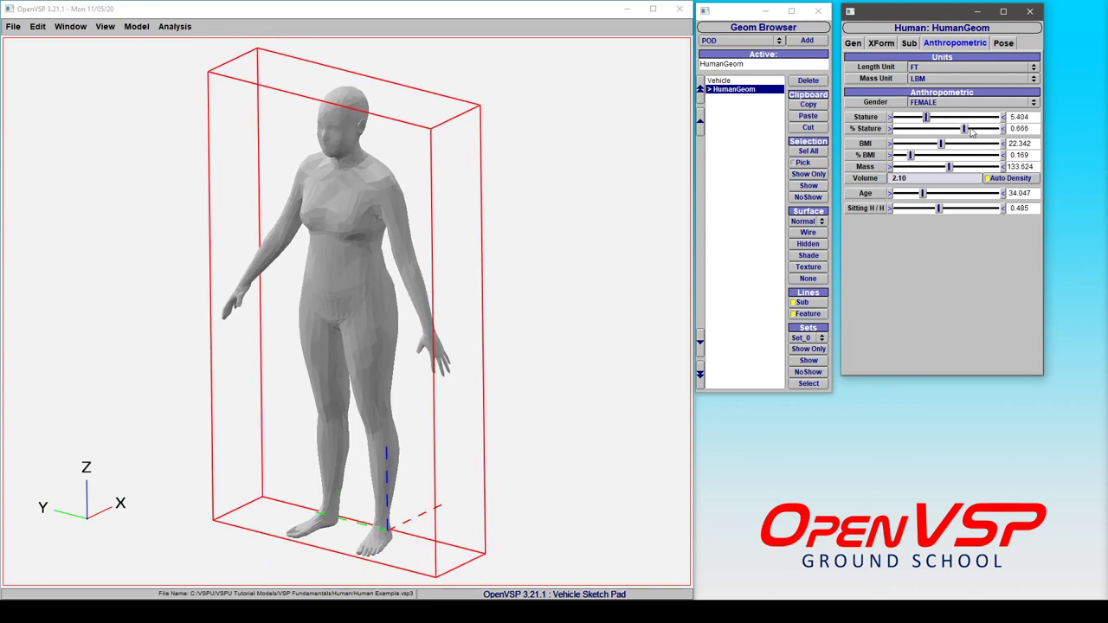
left_click_drag(962, 128, 955, 128)
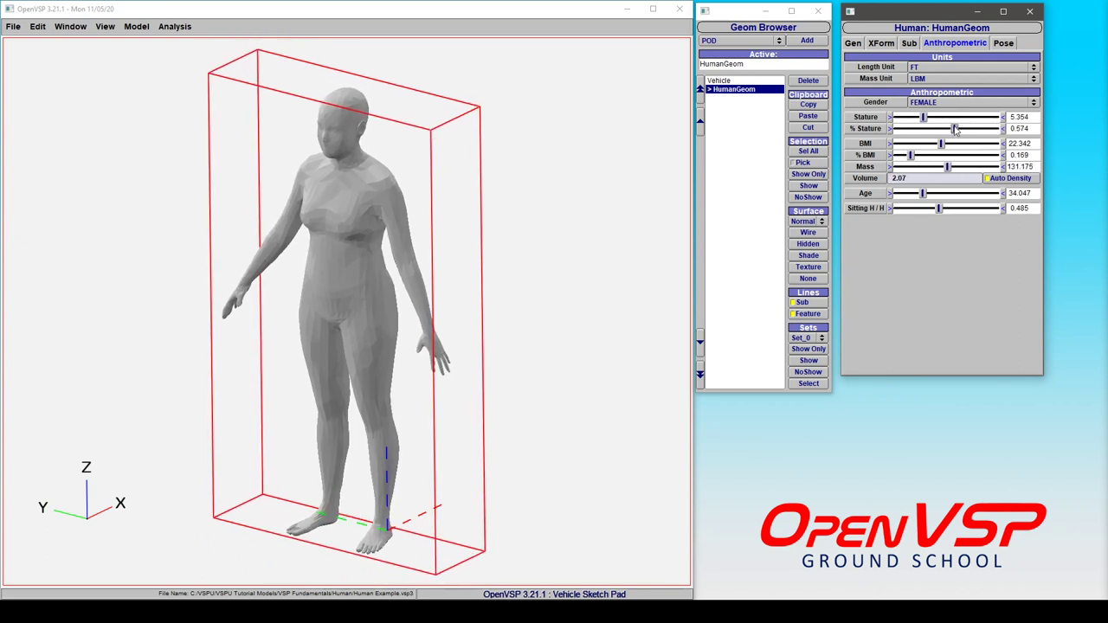
mouse_move(941, 144)
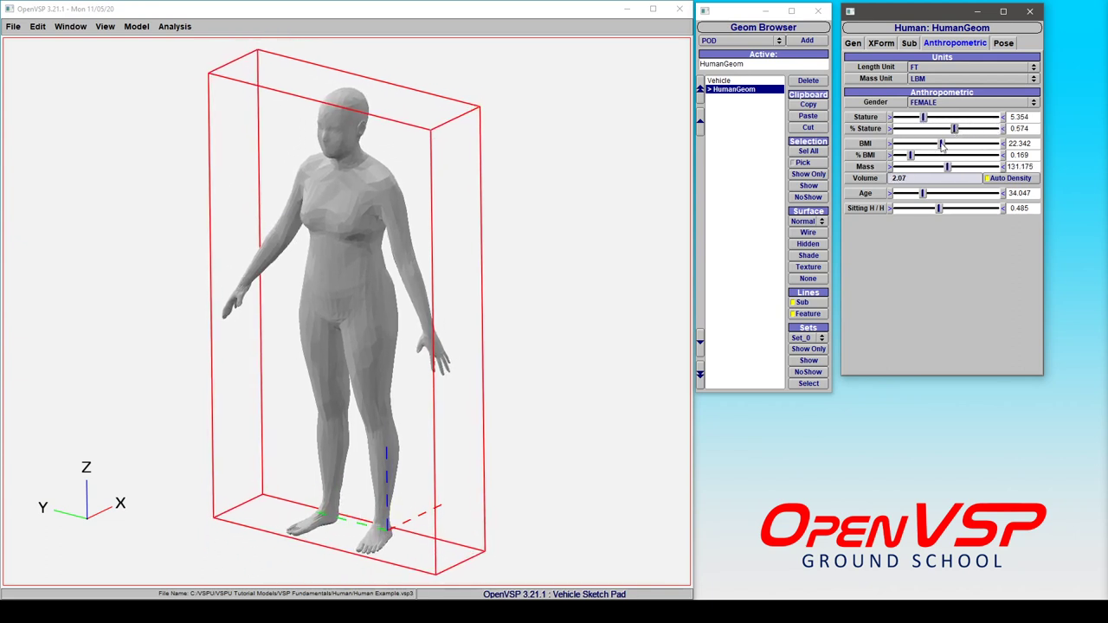
left_click_drag(942, 144, 925, 144)
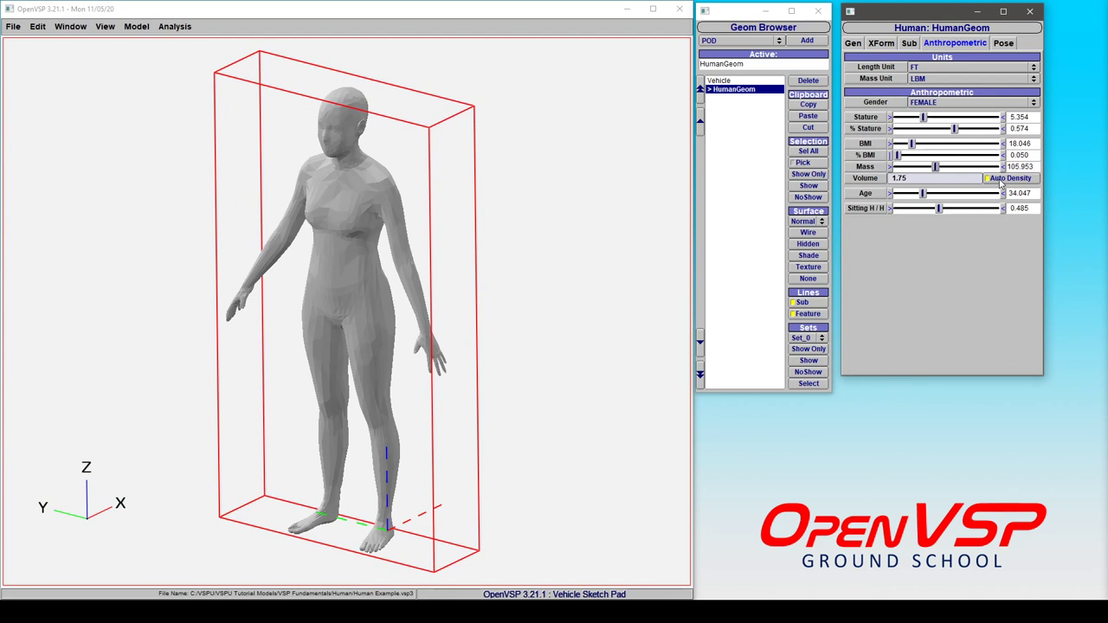
left_click(855, 43)
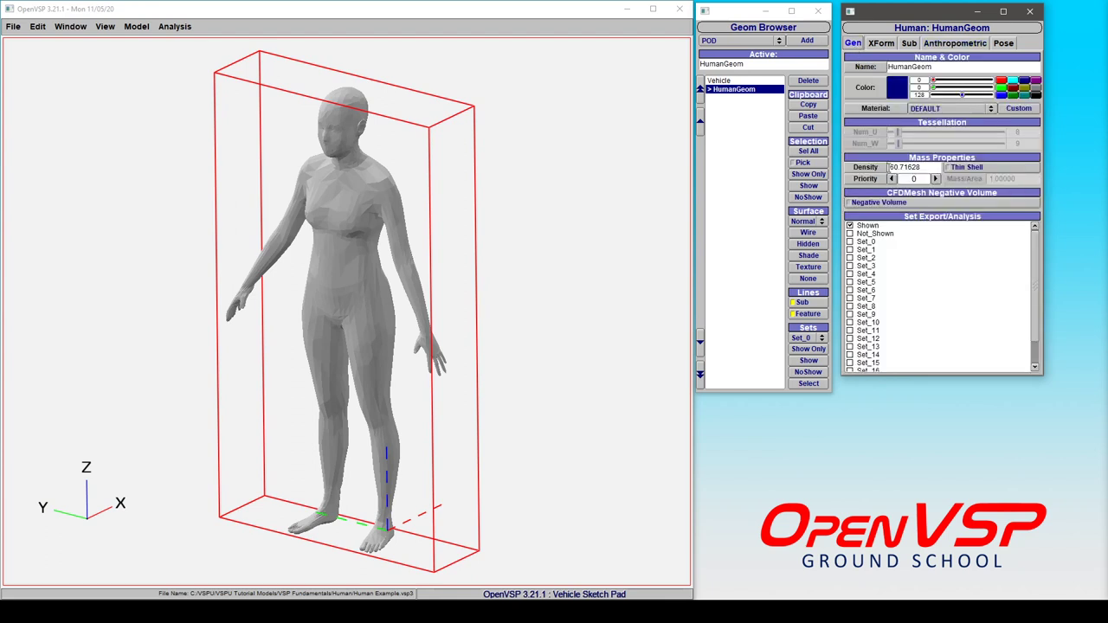
left_click(957, 41)
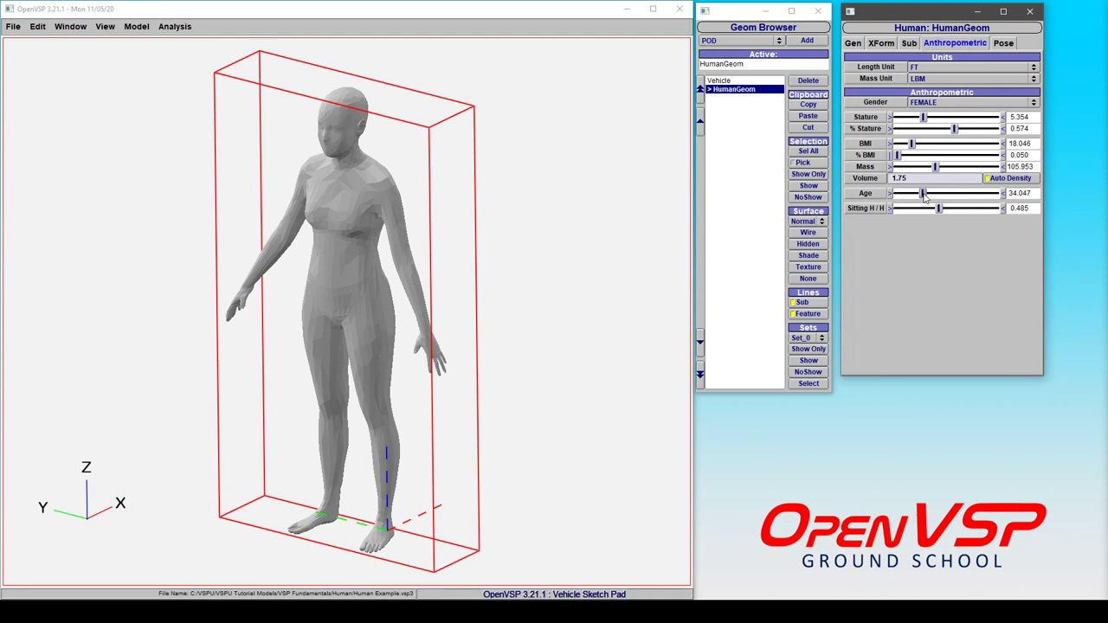
Set the age to about 31 and slightly adjust the sitting height ratio
left_click_drag(921, 194, 896, 194)
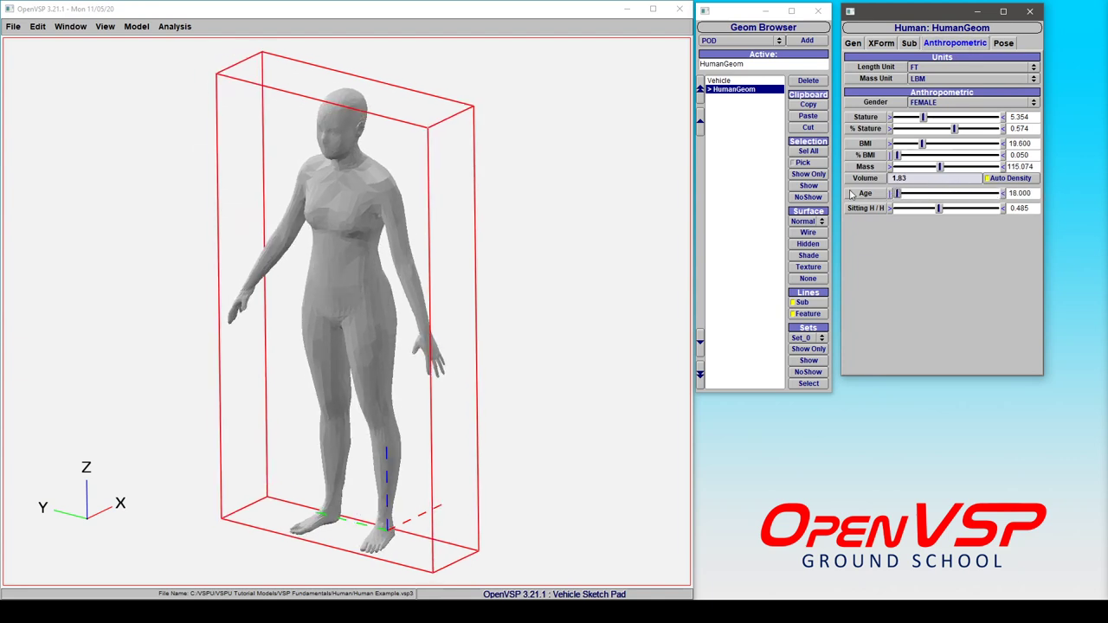
left_click_drag(896, 193, 919, 194)
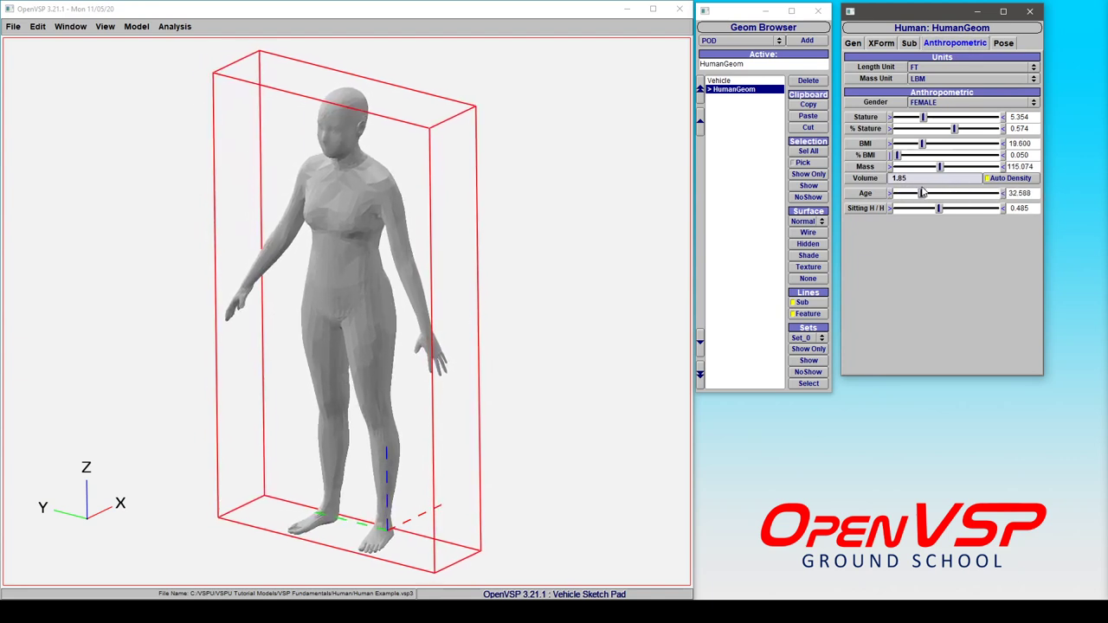
left_click_drag(921, 194, 916, 194)
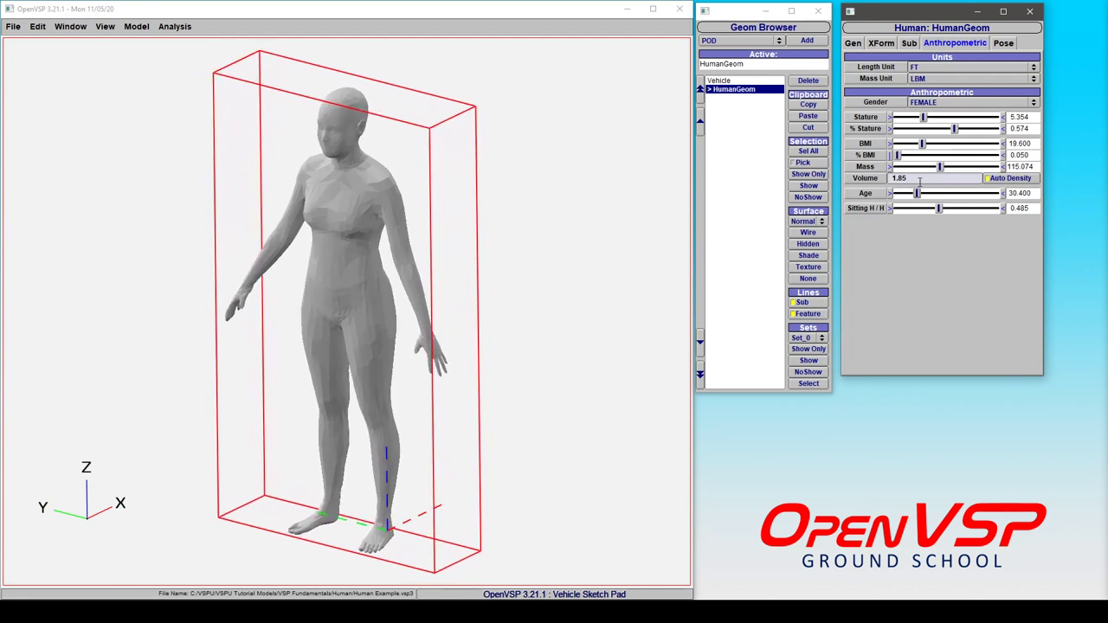
left_click_drag(942, 207, 931, 208)
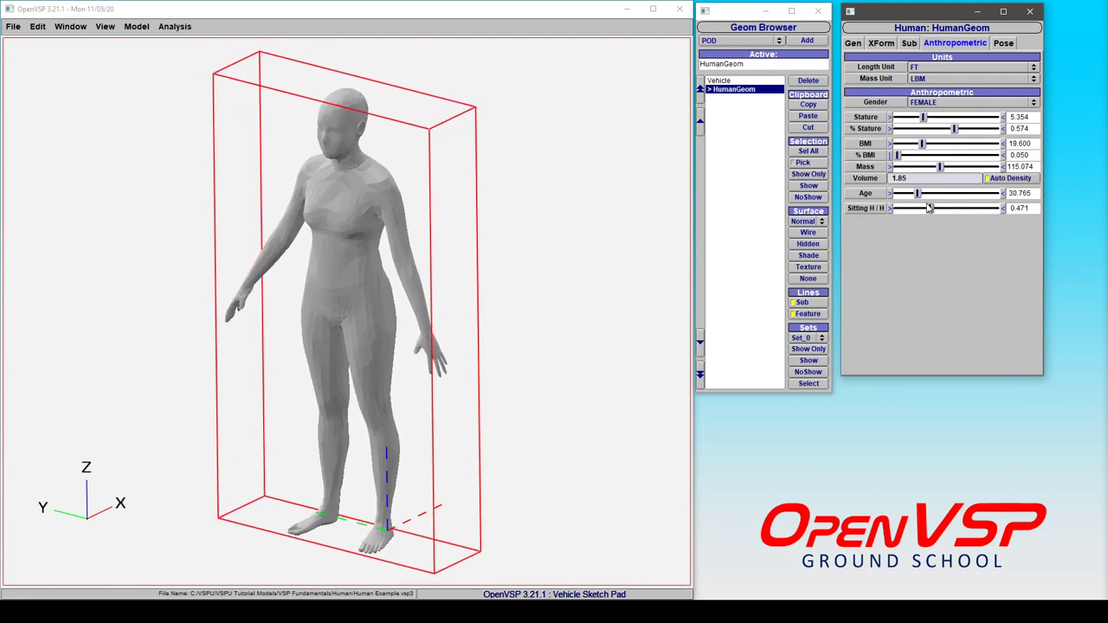
left_click_drag(927, 208, 933, 208)
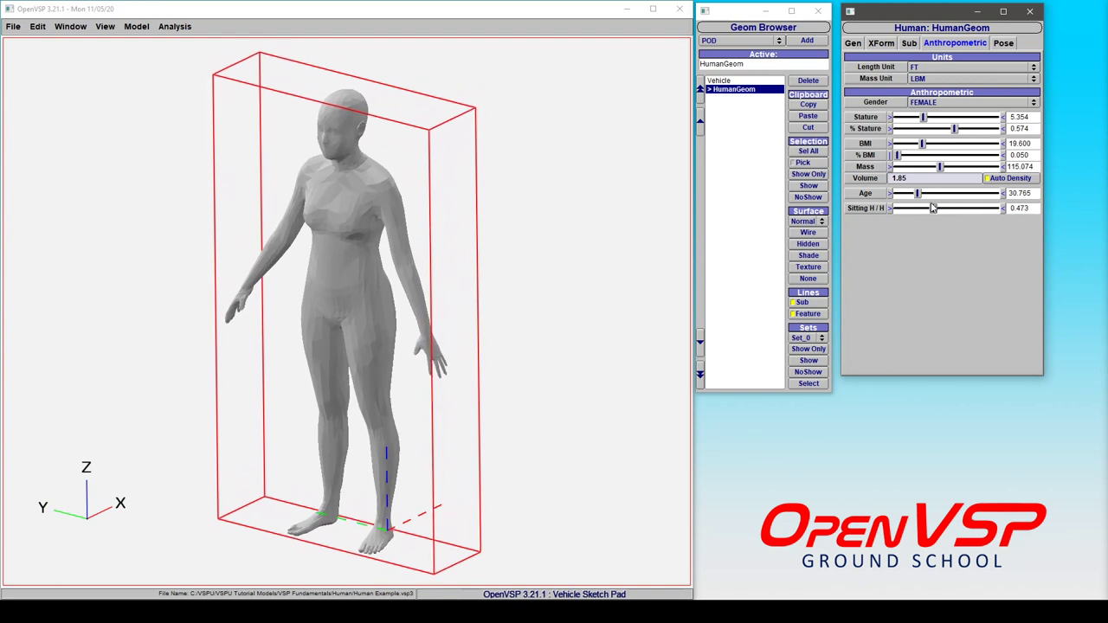
left_click(1016, 42)
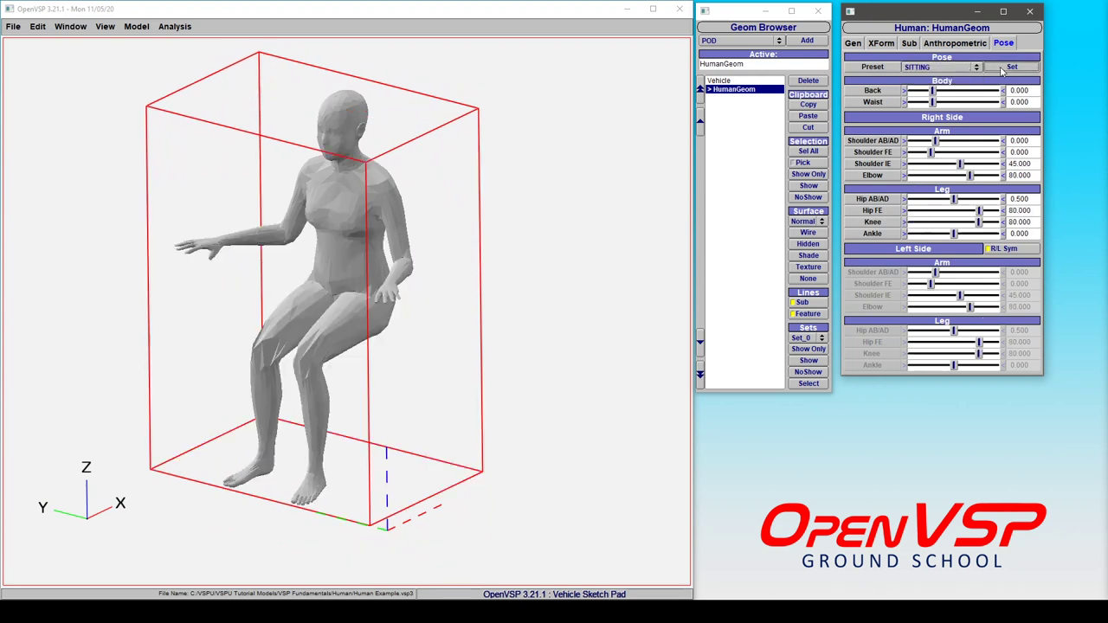
left_click(948, 66)
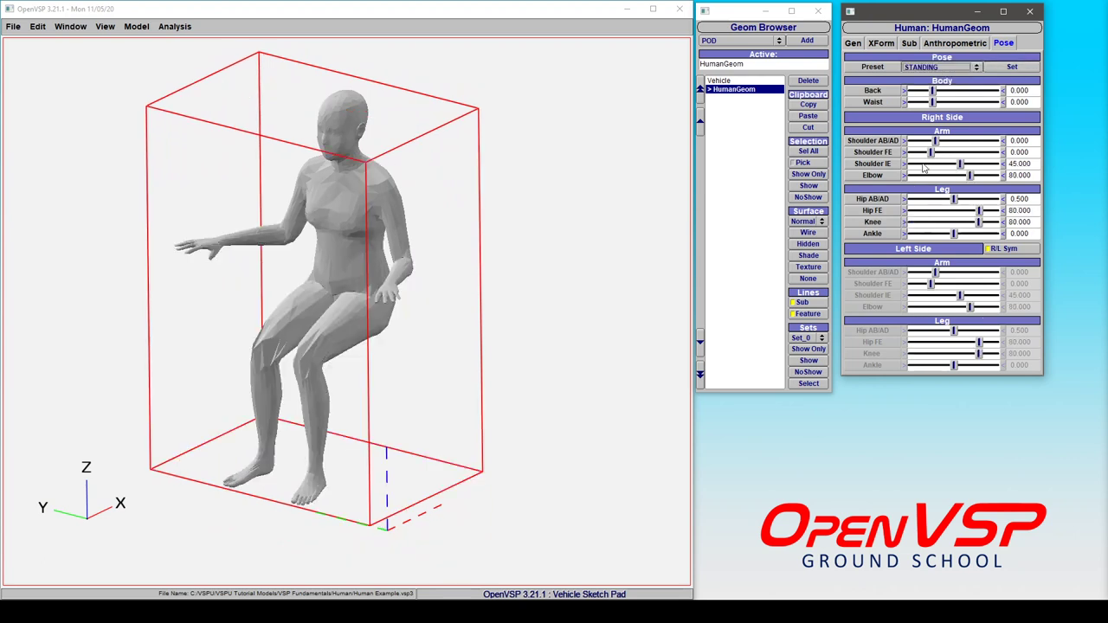
left_click(1007, 67)
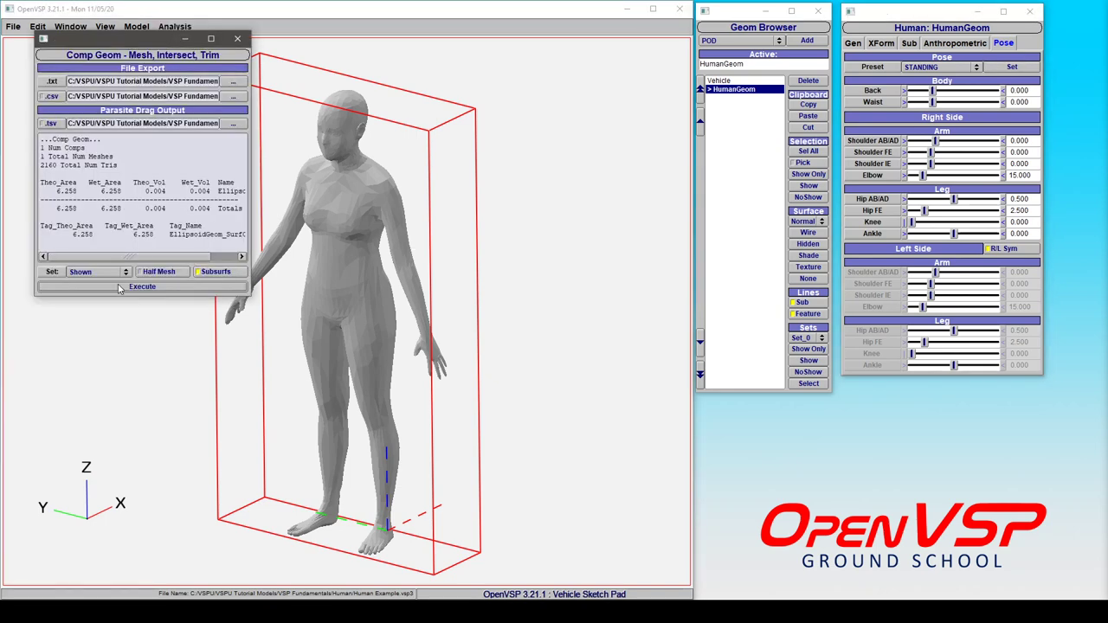
Execute Comp Geom, reading about 15.75 wetted area and 1.55 volume for the human
left_click(142, 287)
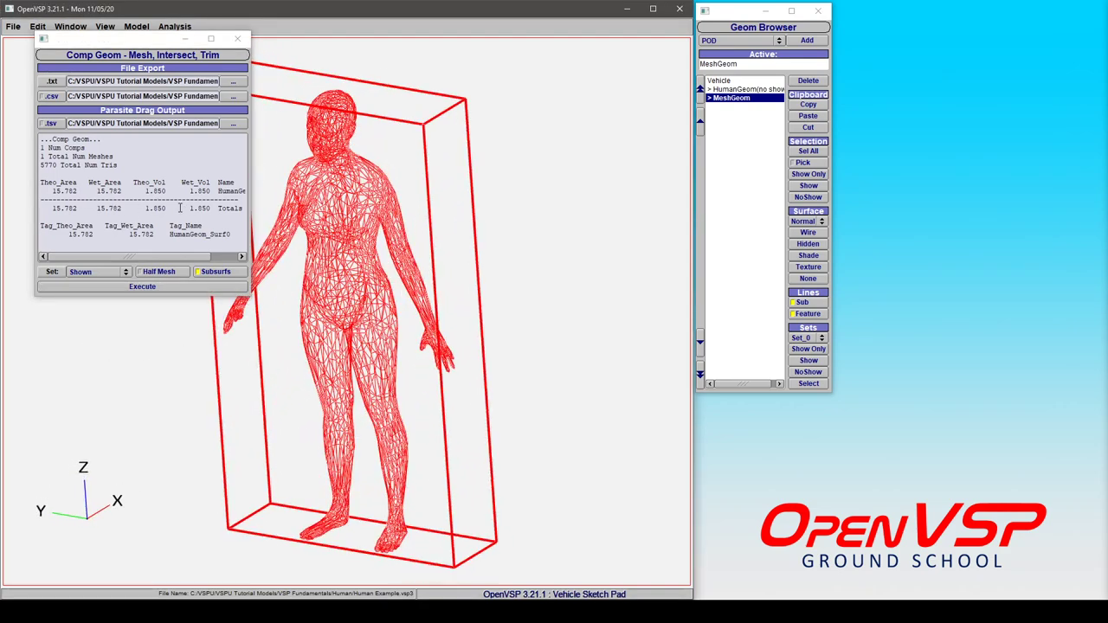
left_click(177, 26)
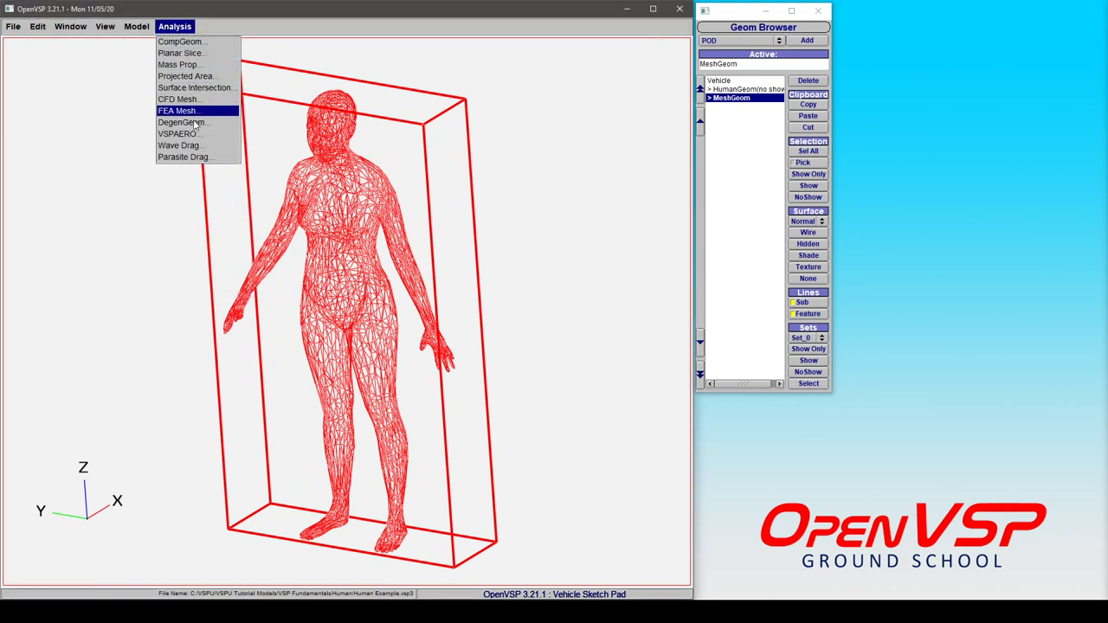
mouse_move(180, 139)
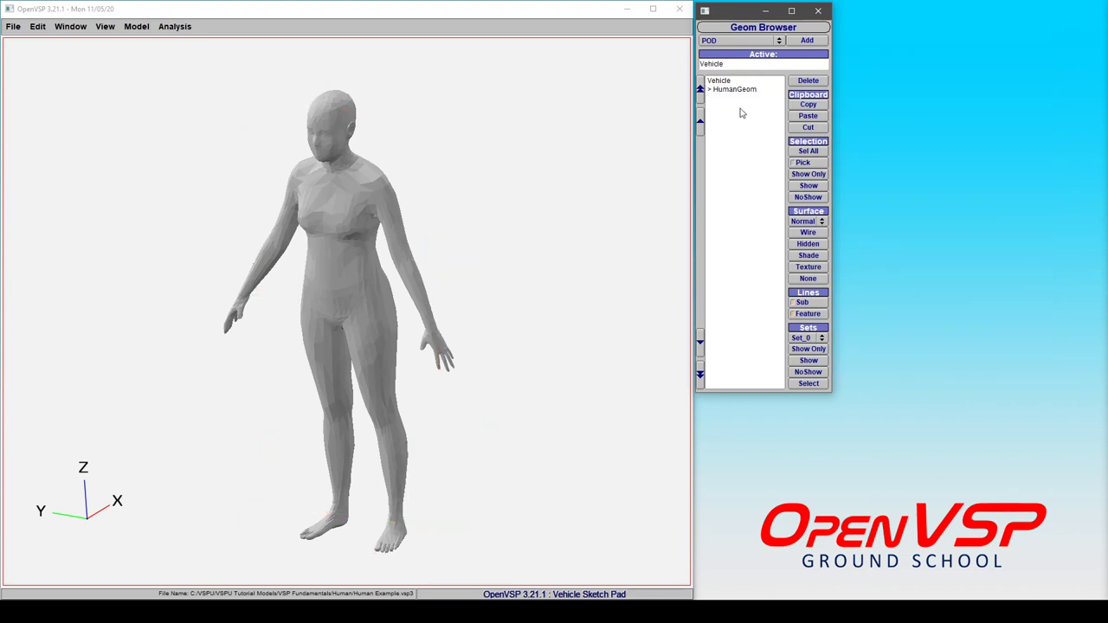
mouse_move(391, 222)
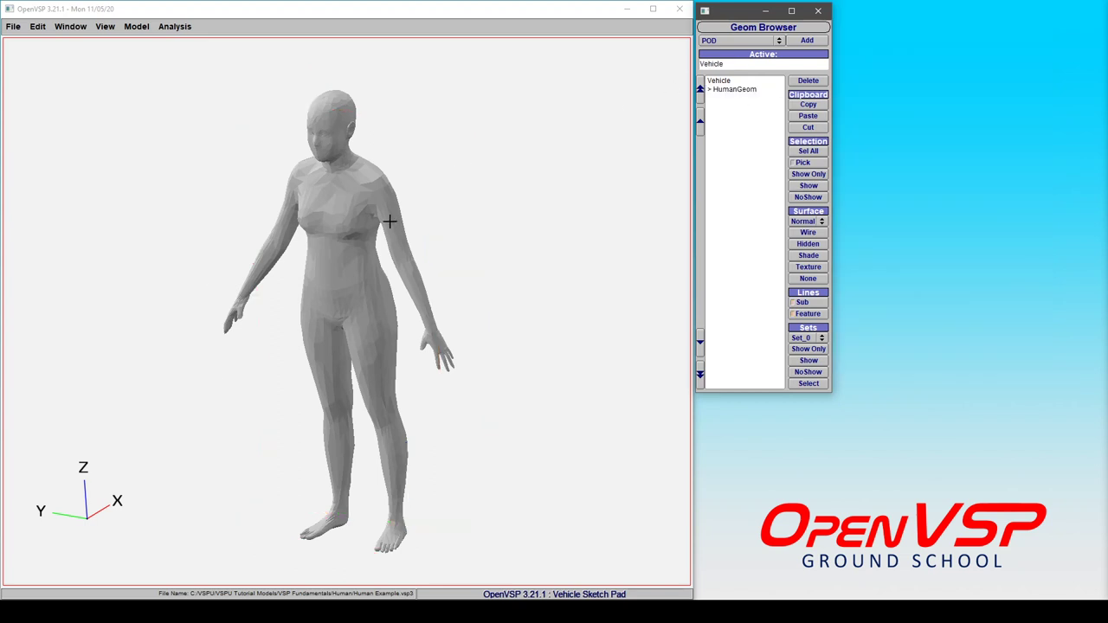
Review the File > Export formats without exporting, then select HumanGeom for editing
left_click(10, 33)
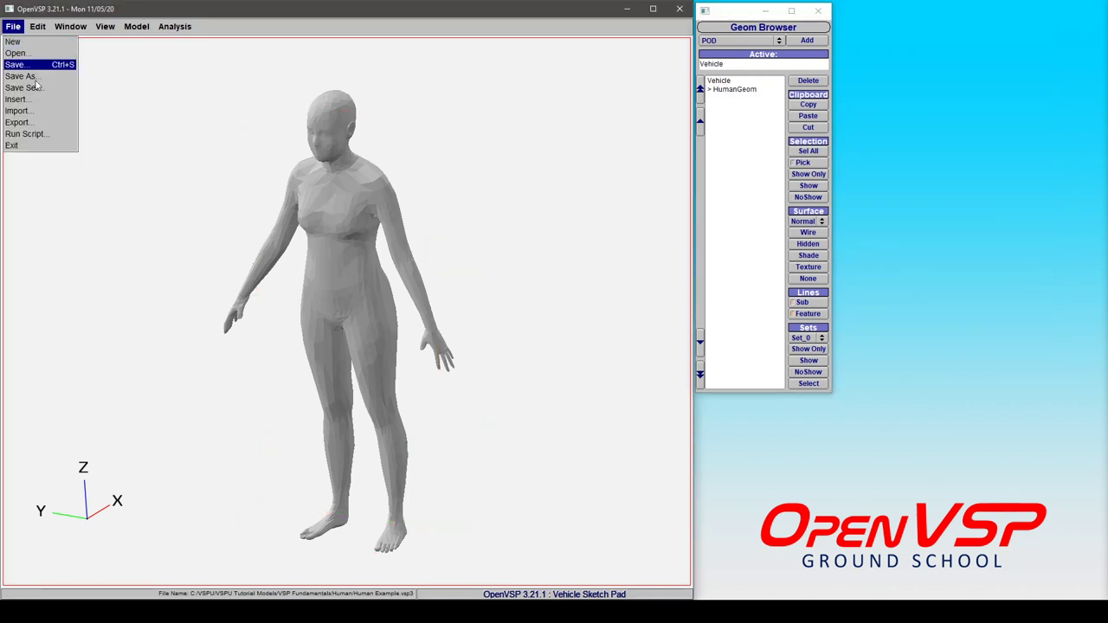
left_click(22, 121)
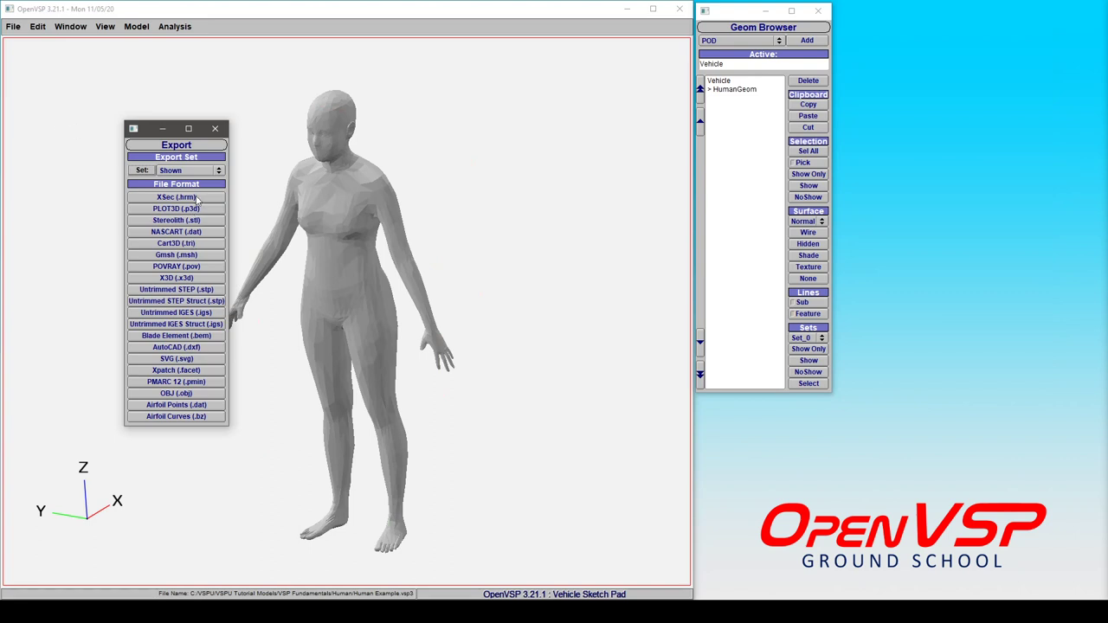
left_click(214, 128)
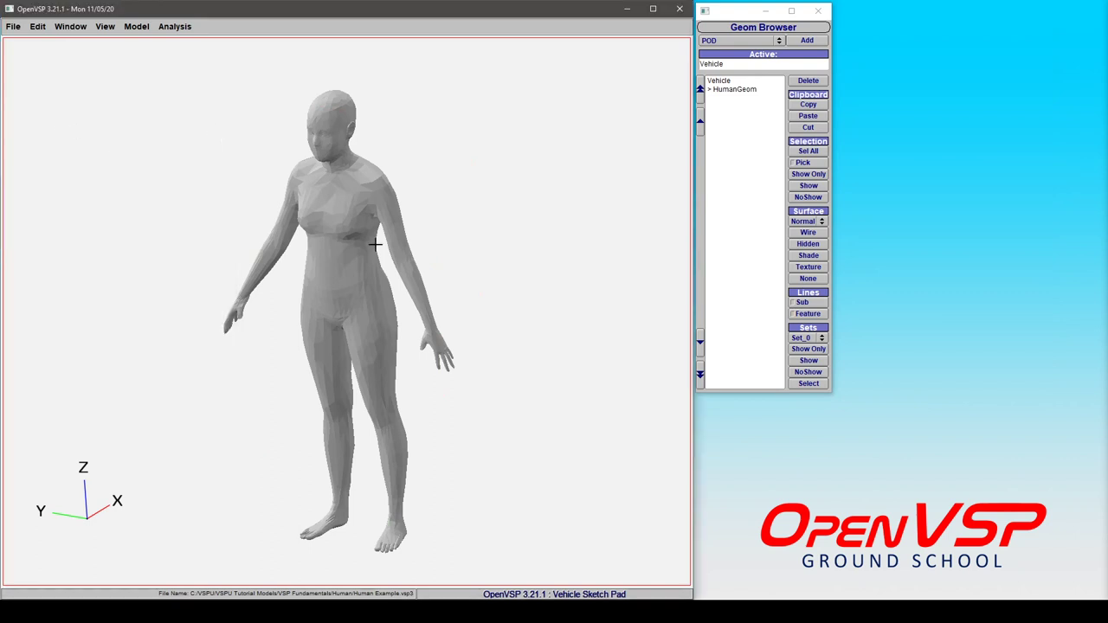
left_click_drag(374, 246, 357, 270)
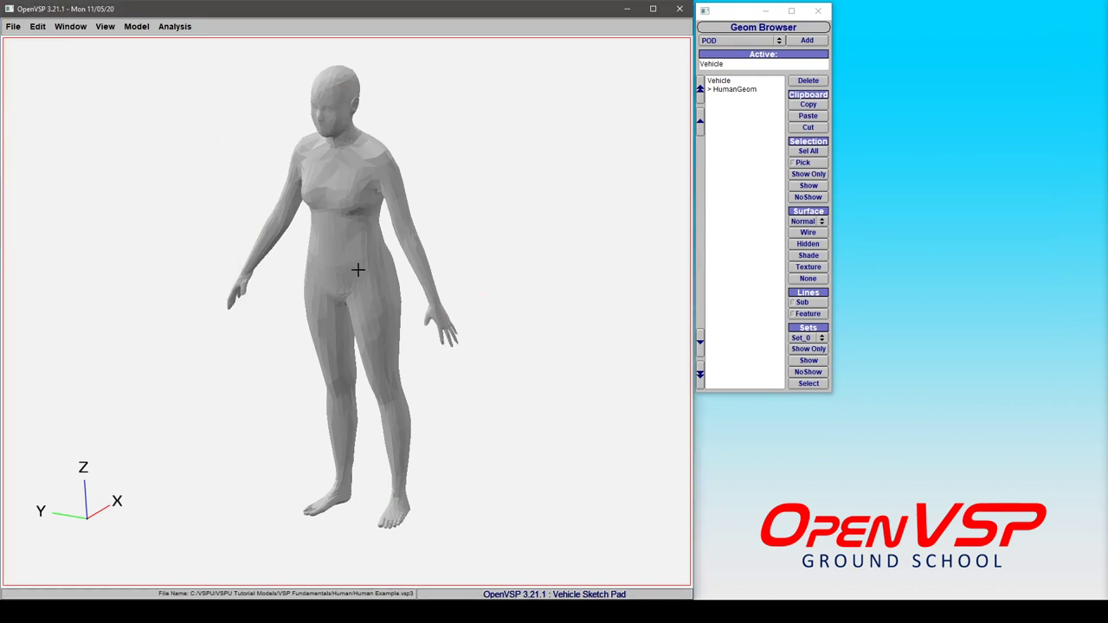
left_click(739, 92)
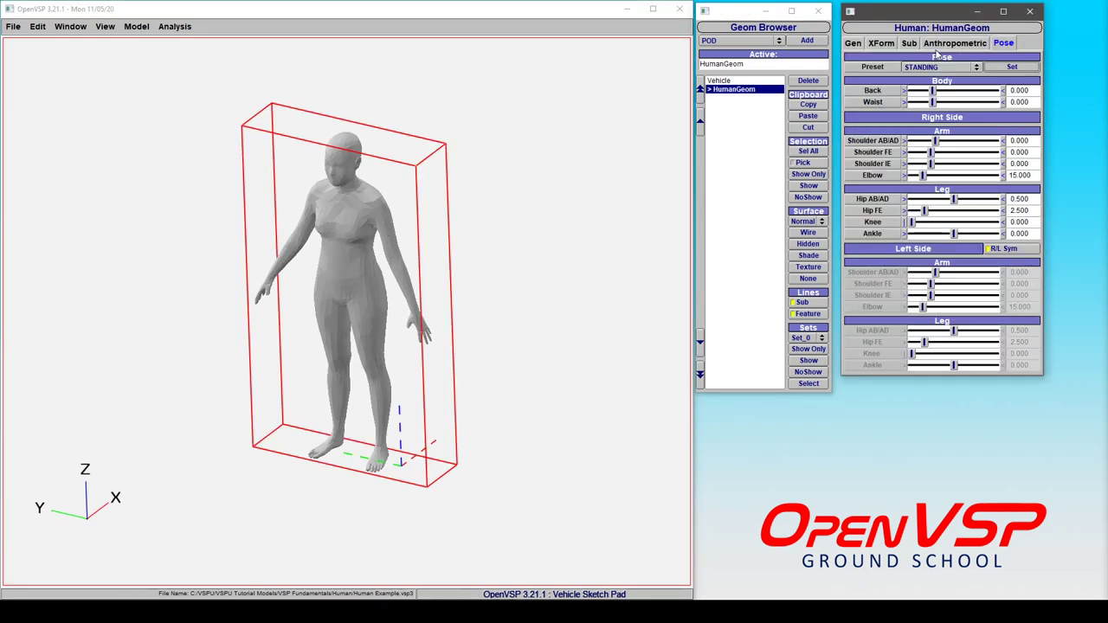
mouse_move(588, 241)
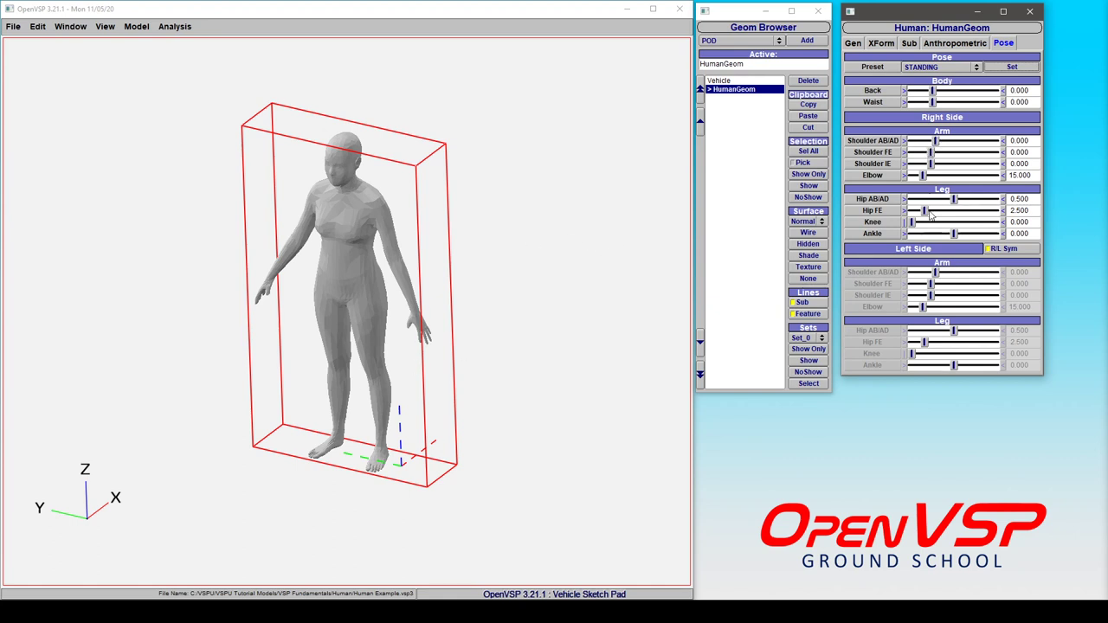
Set leg hip abduction to about 5.28 and hip flexion to about 23.1 with R/L symmetry
left_click_drag(952, 199, 961, 199)
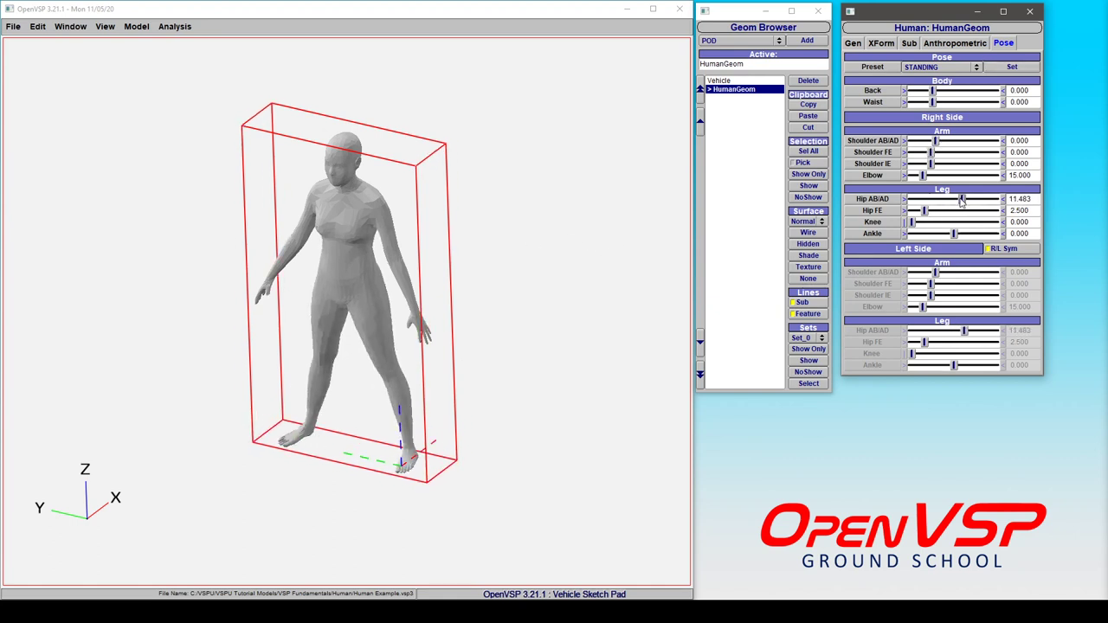
left_click_drag(925, 211, 939, 211)
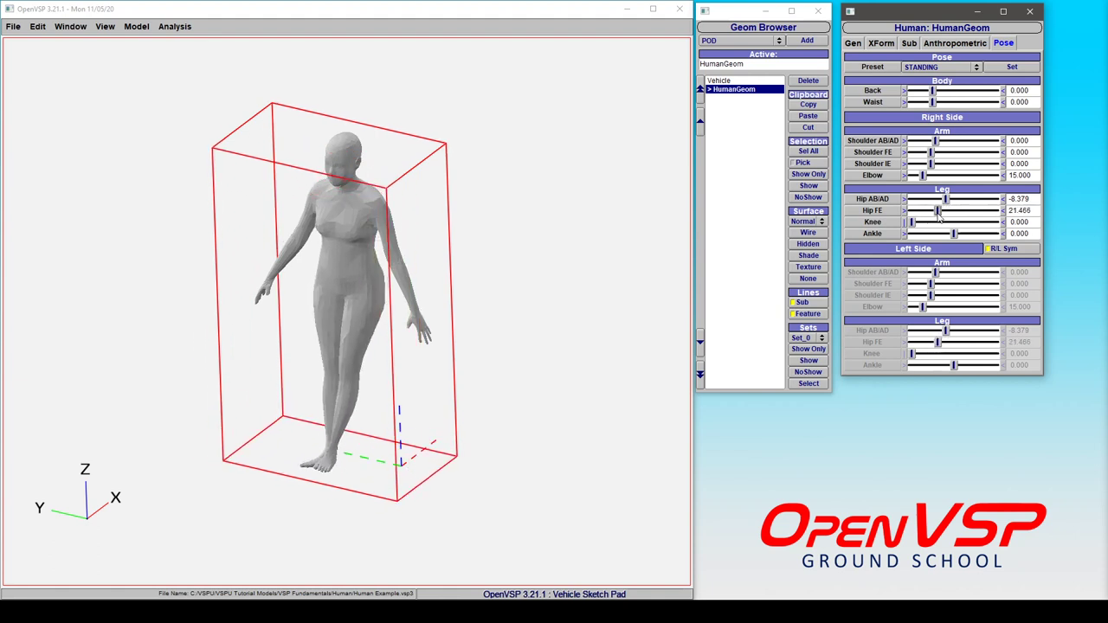
left_click_drag(935, 199, 959, 199)
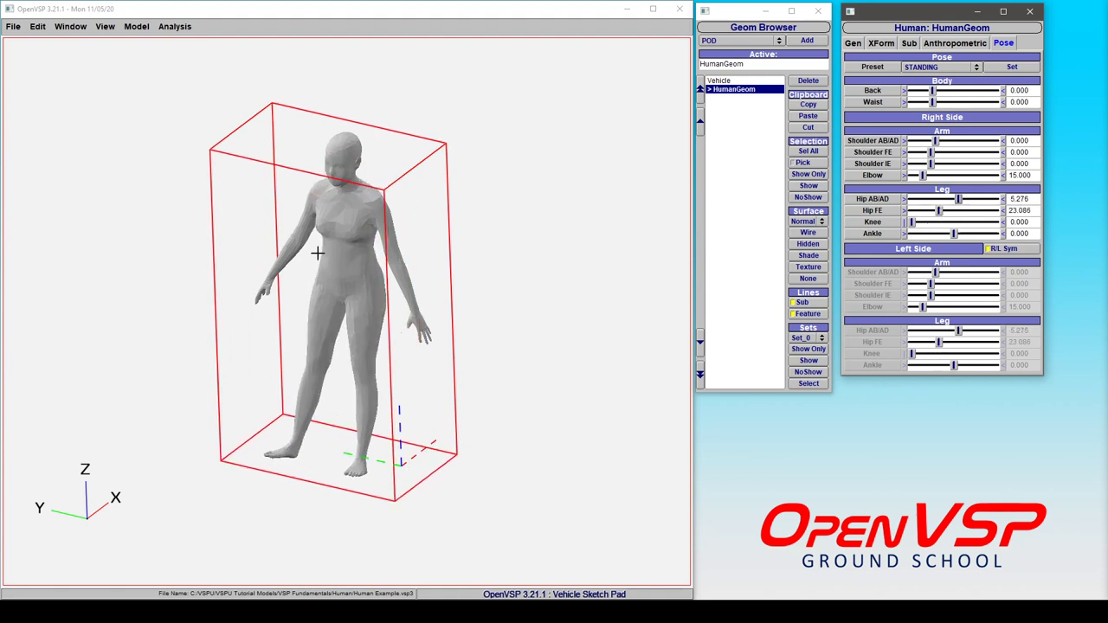
mouse_move(382, 236)
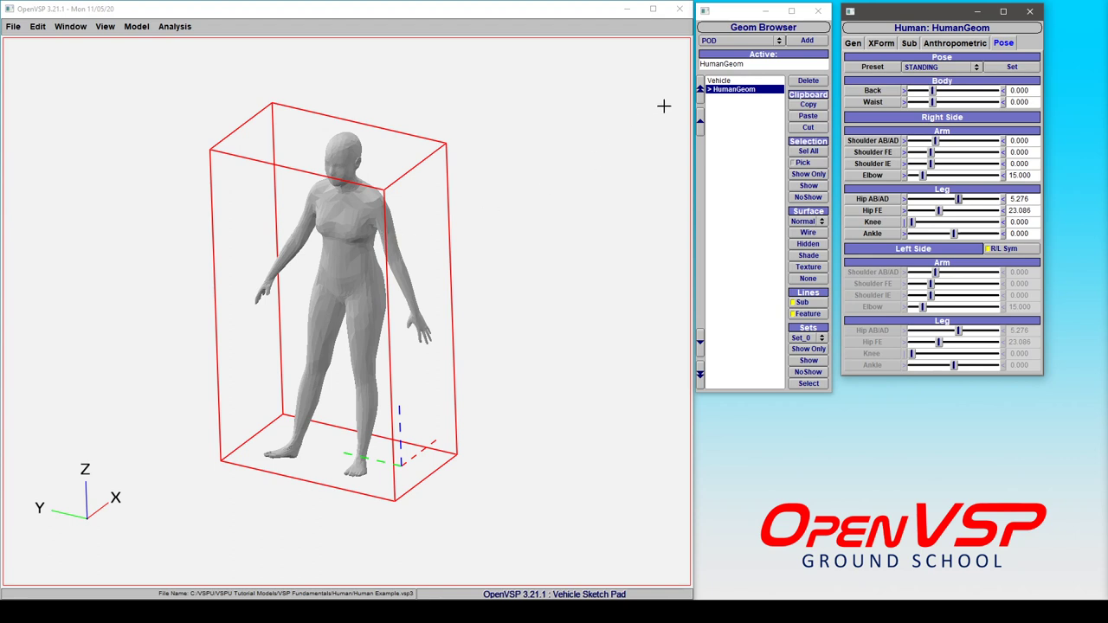
Apply axial Z symmetry with N = 8 so eight humans stand in a ring
left_click(883, 42)
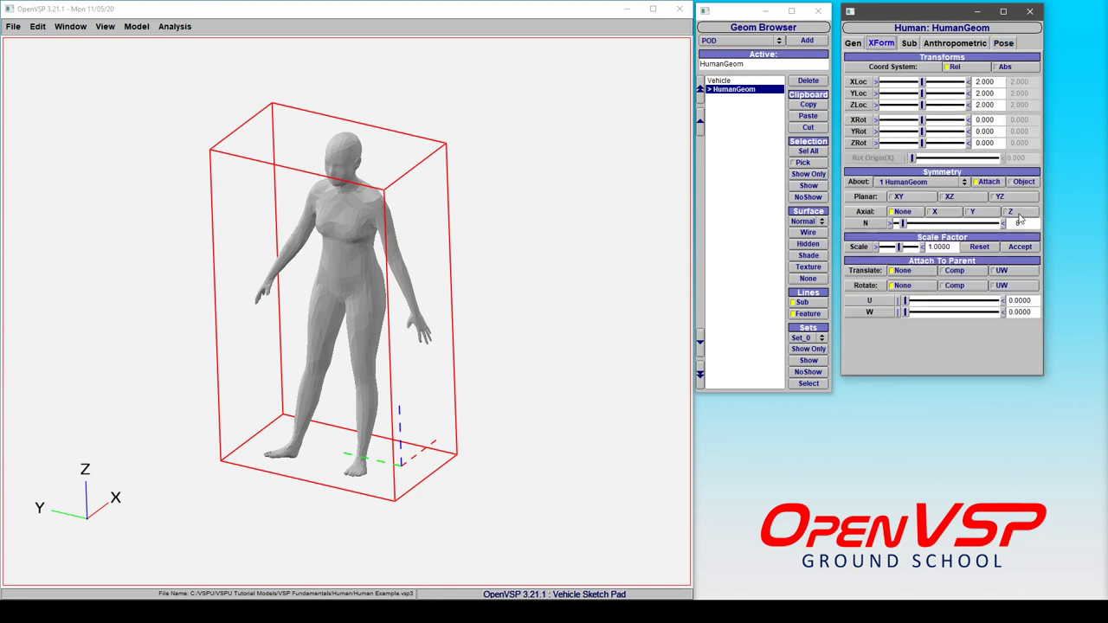
left_click(1017, 221)
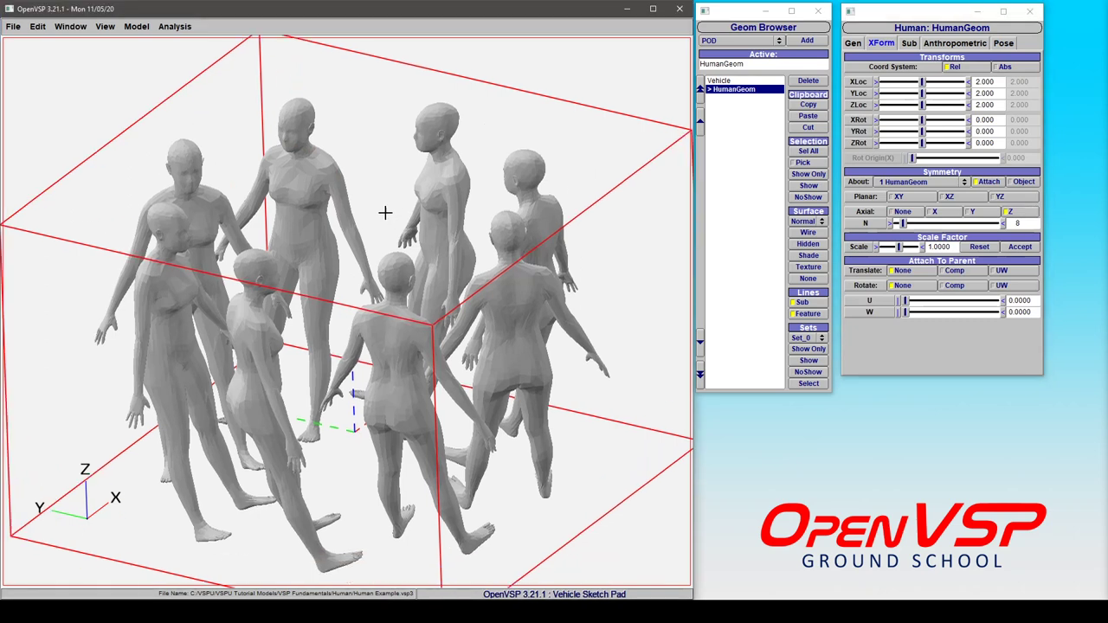
left_click_drag(384, 213, 451, 291)
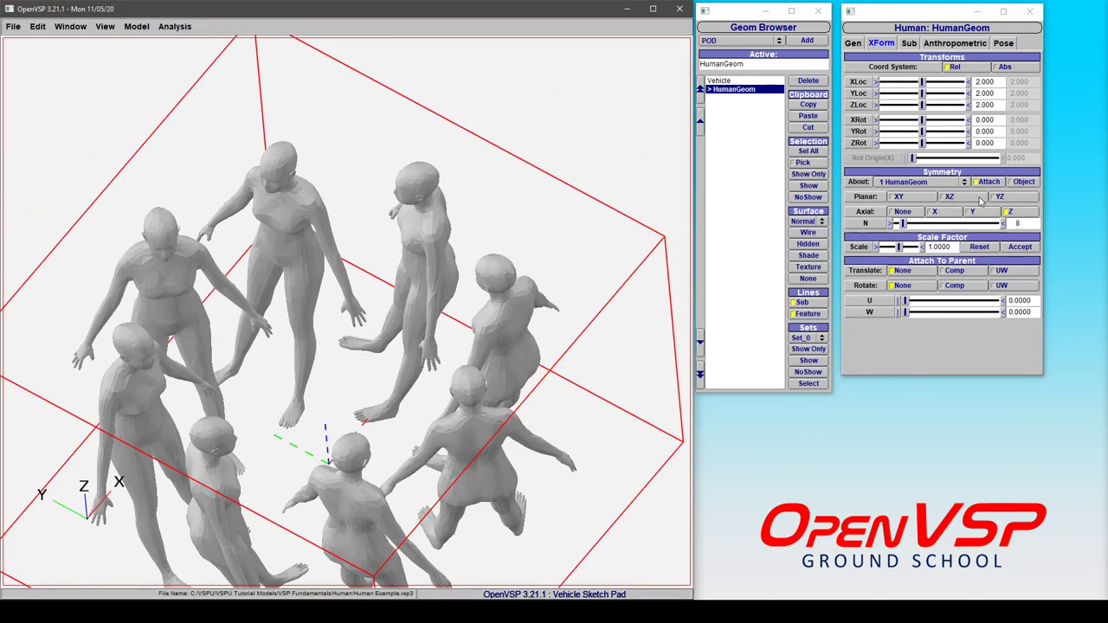
left_click(947, 198)
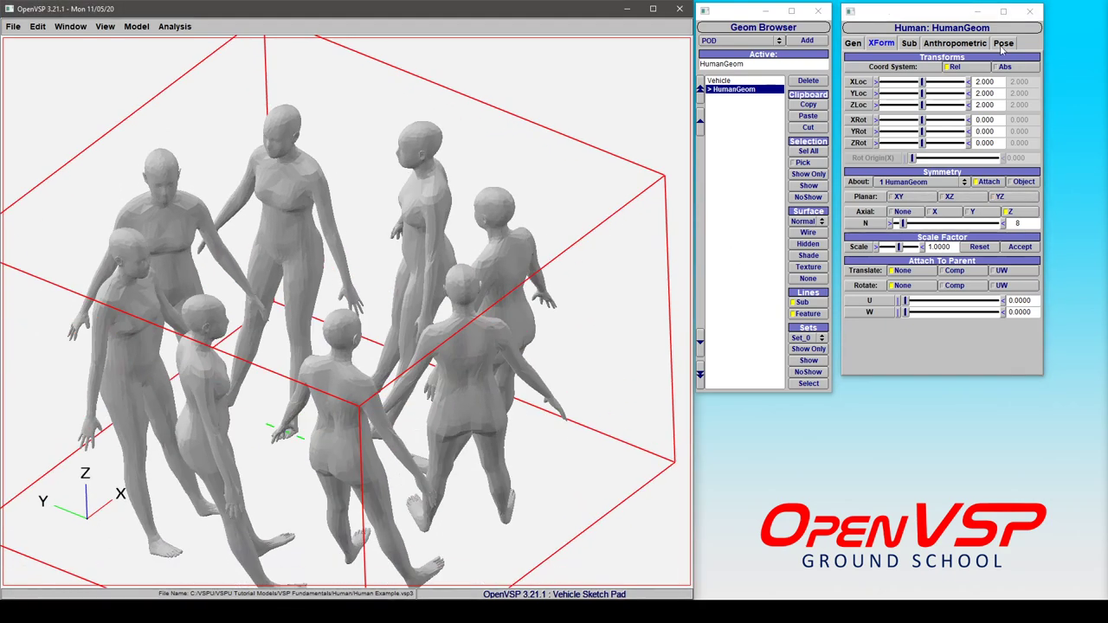
Reduce hip flexion to about 1.2 so the figures' legs hang nearly straight
left_click(1004, 41)
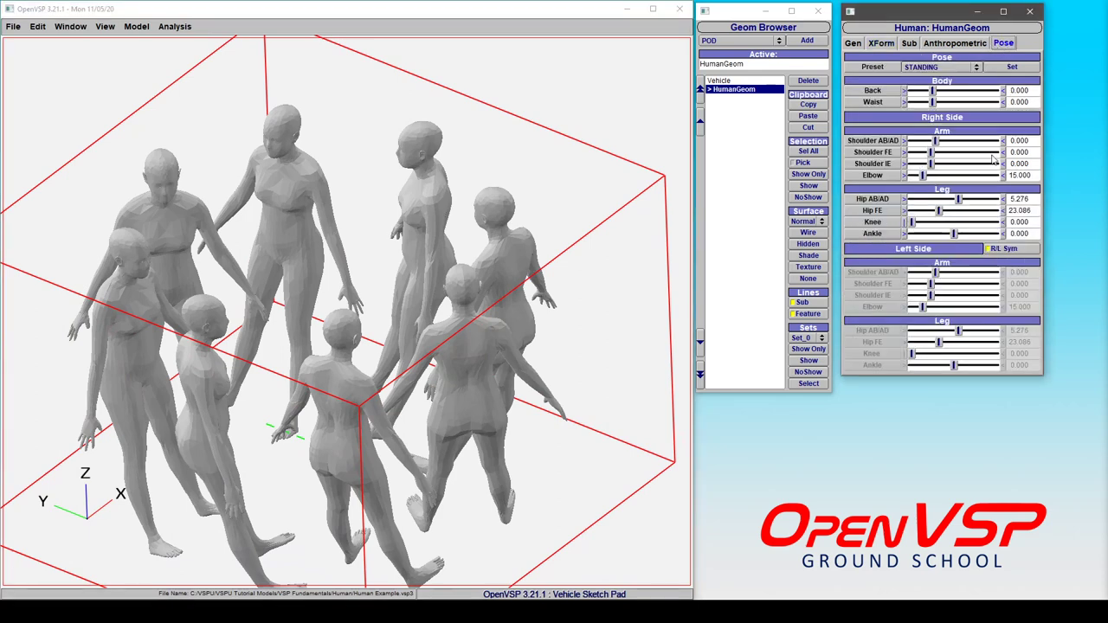
left_click_drag(937, 211, 920, 211)
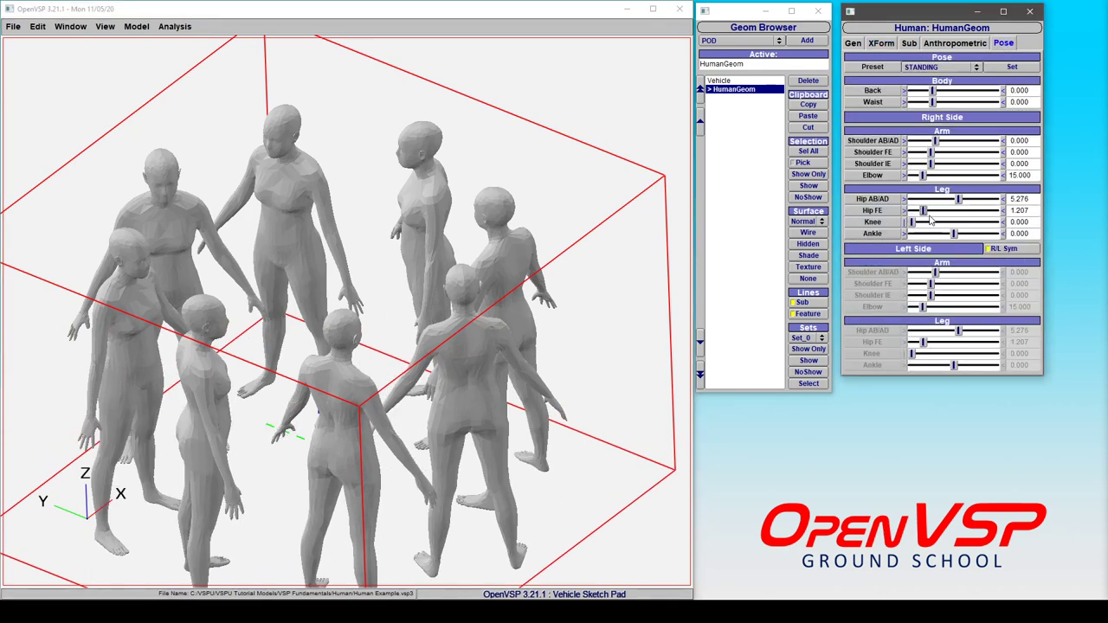
left_click_drag(923, 211, 918, 211)
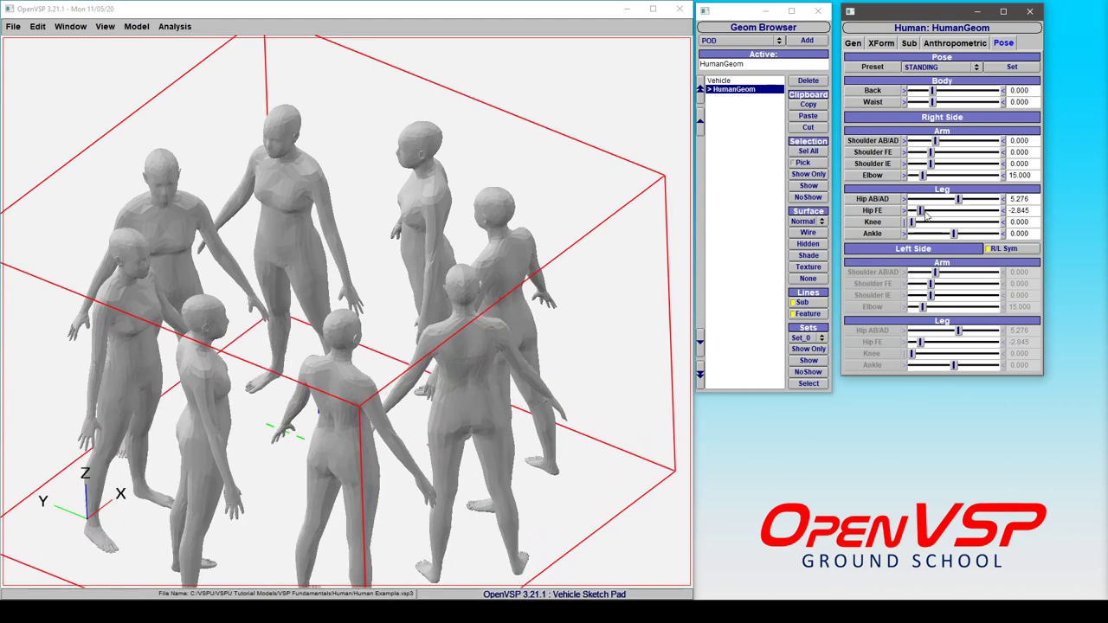
left_click_drag(921, 211, 952, 211)
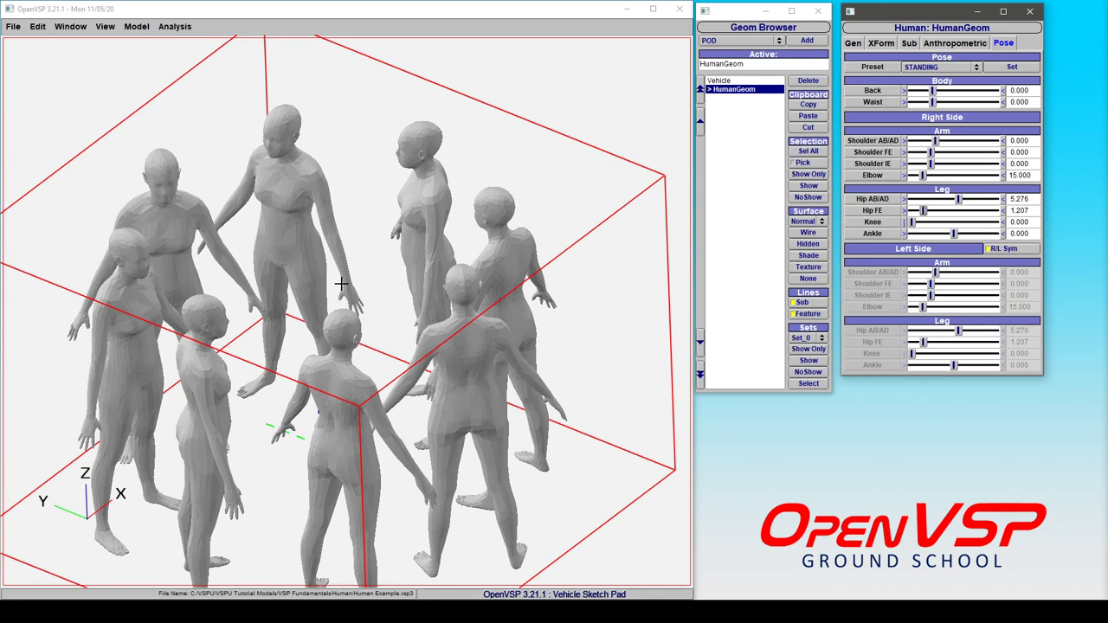
mouse_move(968, 44)
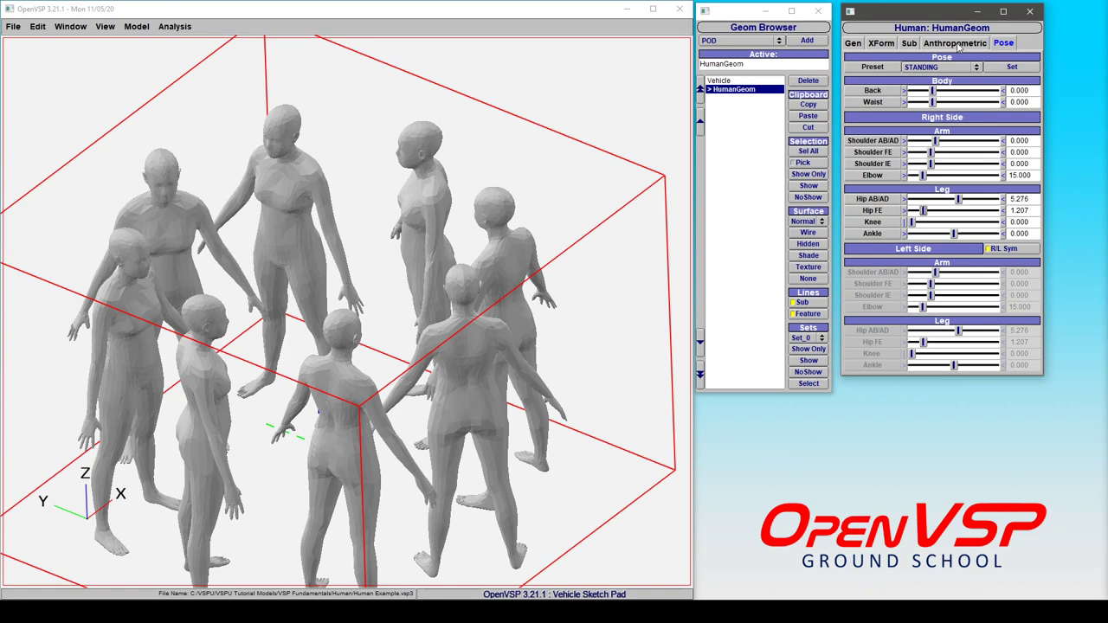
left_click(950, 42)
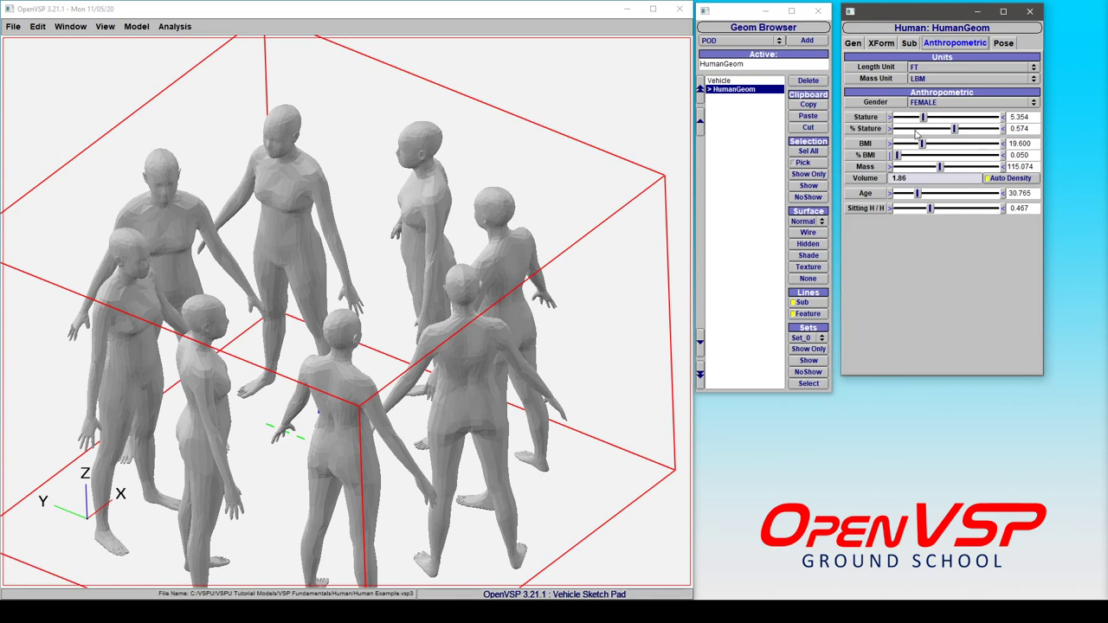